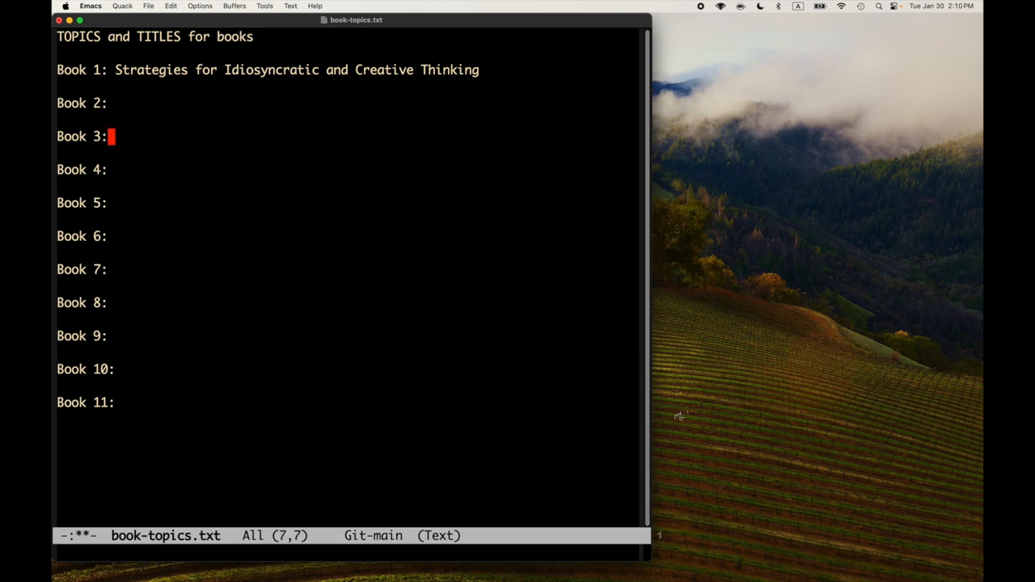
# Mark Book 3 with '?' and title Book 2 'The Most Beautiful Program Ever Written' in book-topics.txt.
pyautogui.write('?')
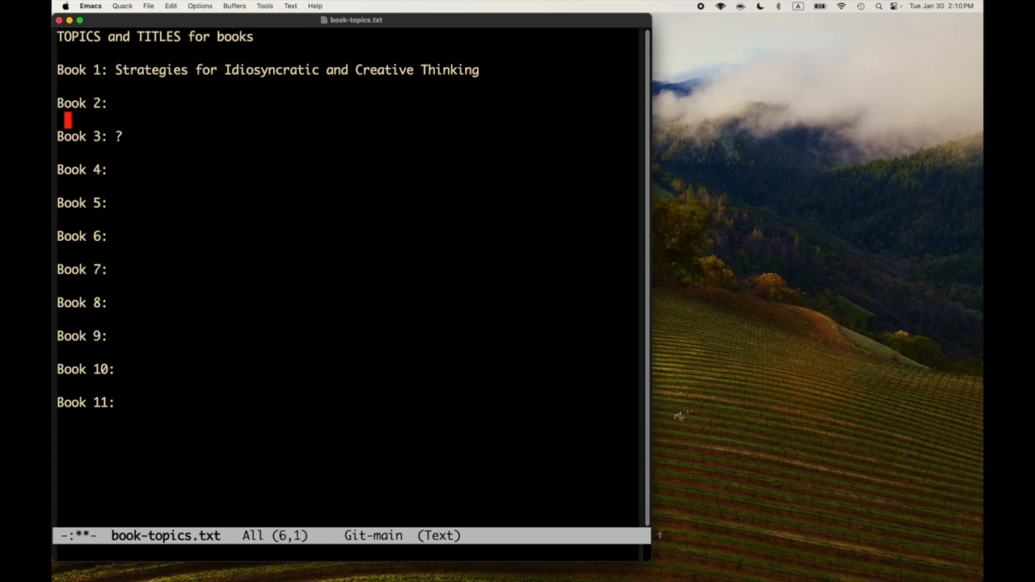
pyautogui.write('T')
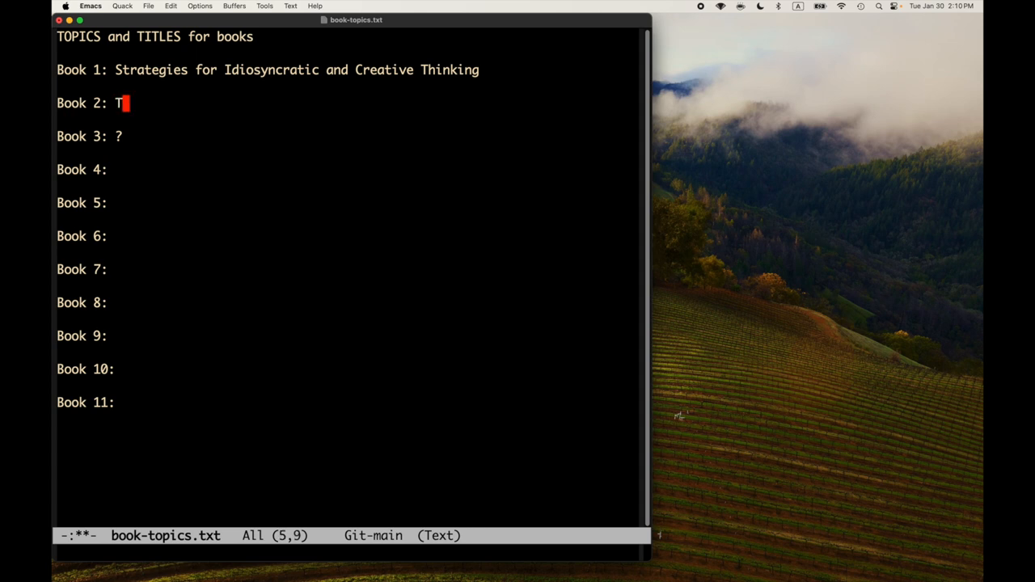
pyautogui.write('he Most')
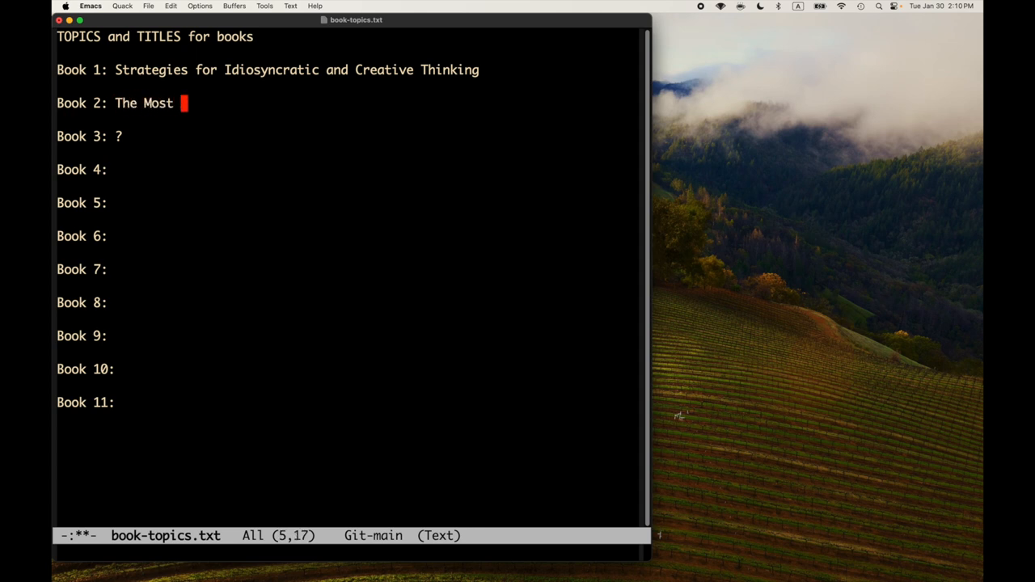
pyautogui.write('Beaut')
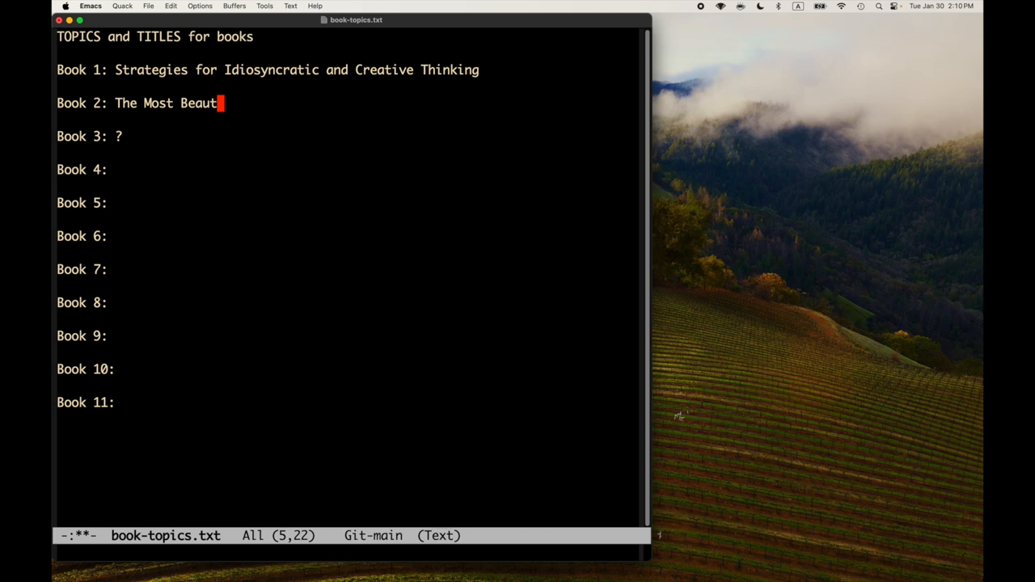
pyautogui.write('iful Pro')
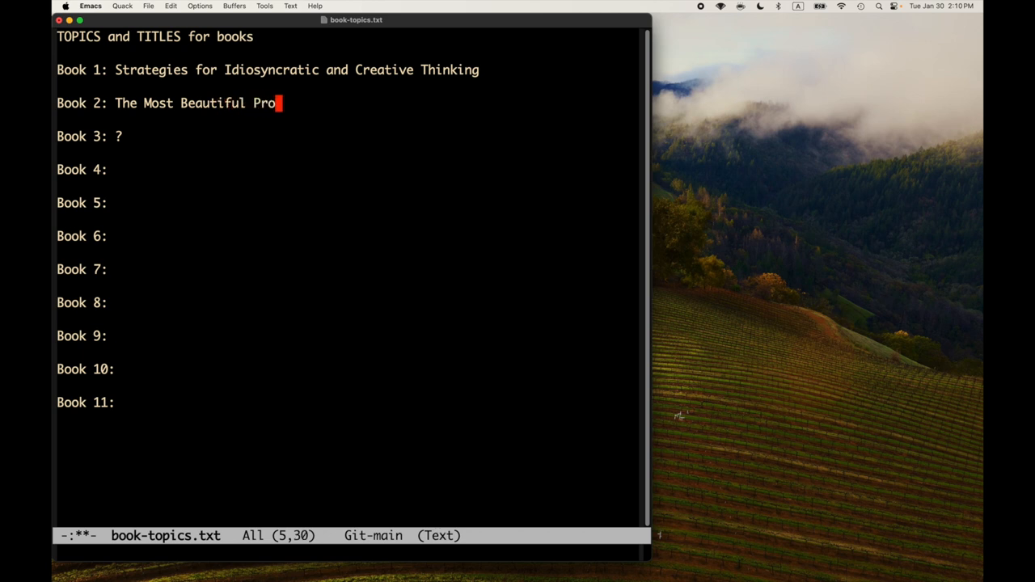
pyautogui.write('gram Ever W')
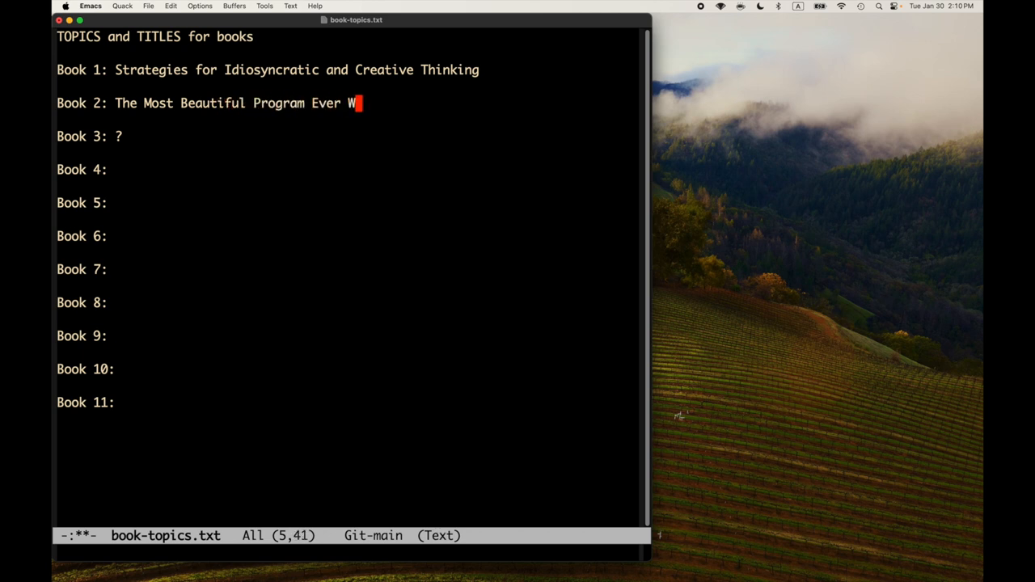
pyautogui.write('ritten')
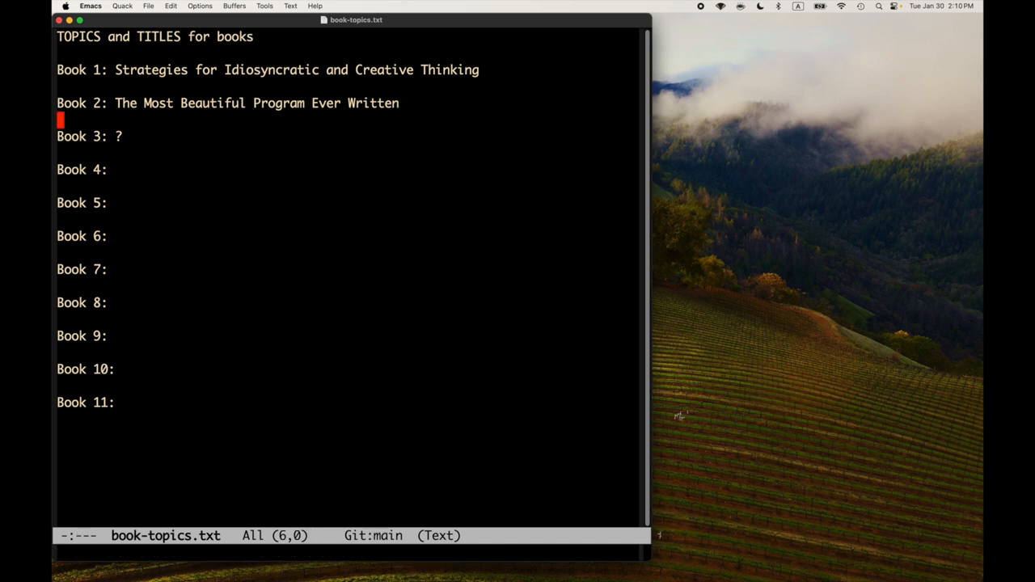
pyautogui.press('up')
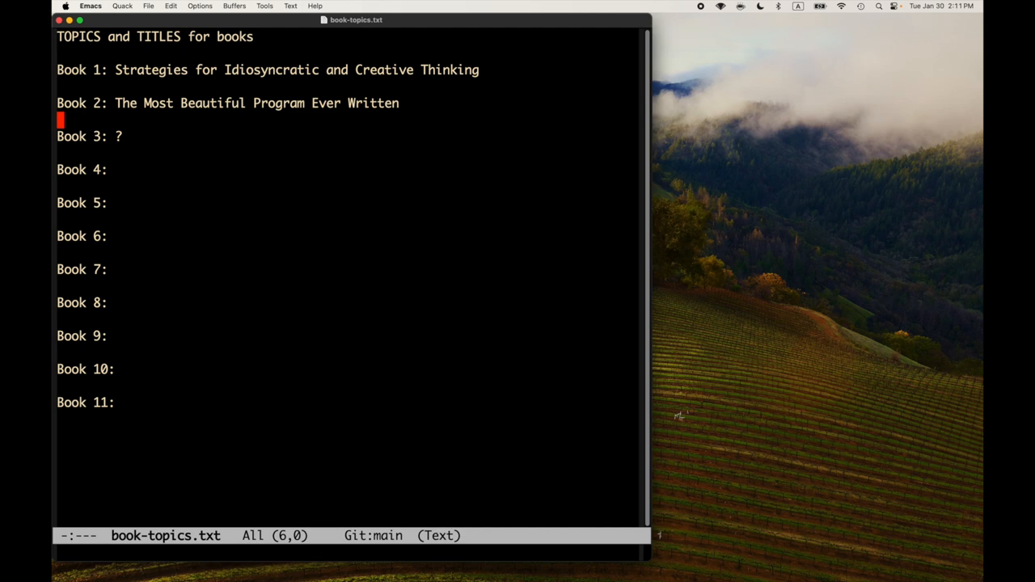
pyautogui.press('up')
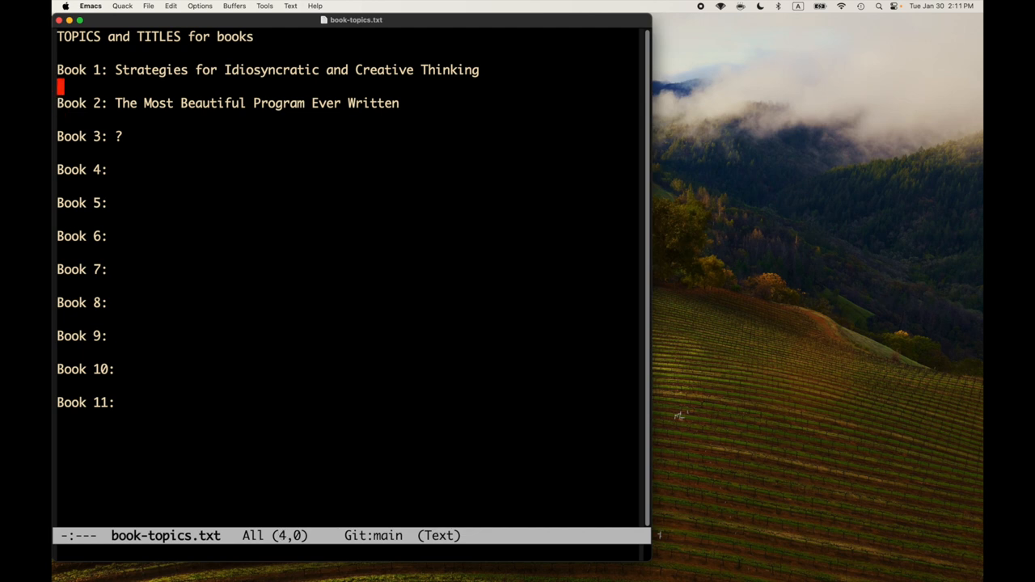
pyautogui.press('down')
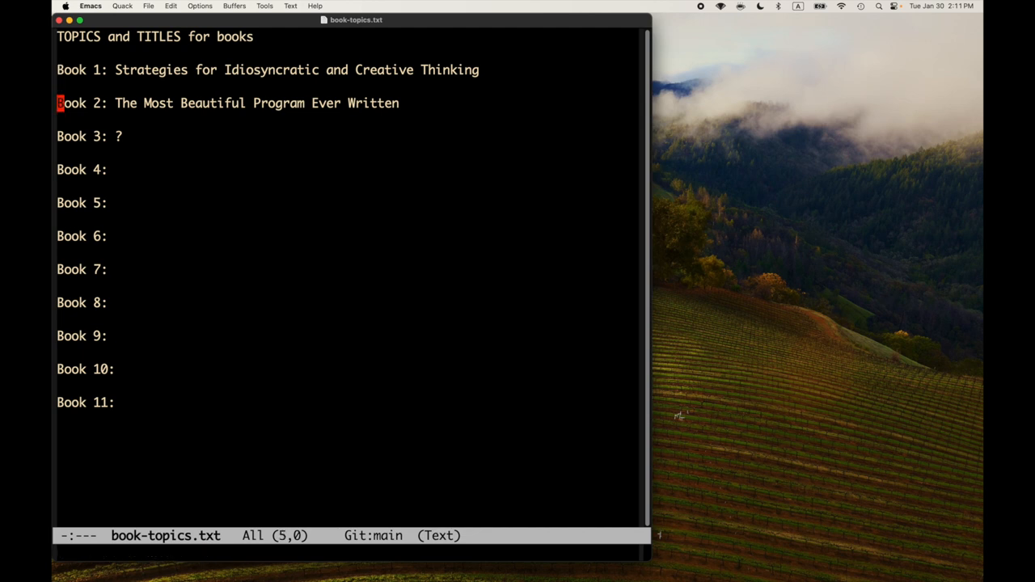
pyautogui.press('down')
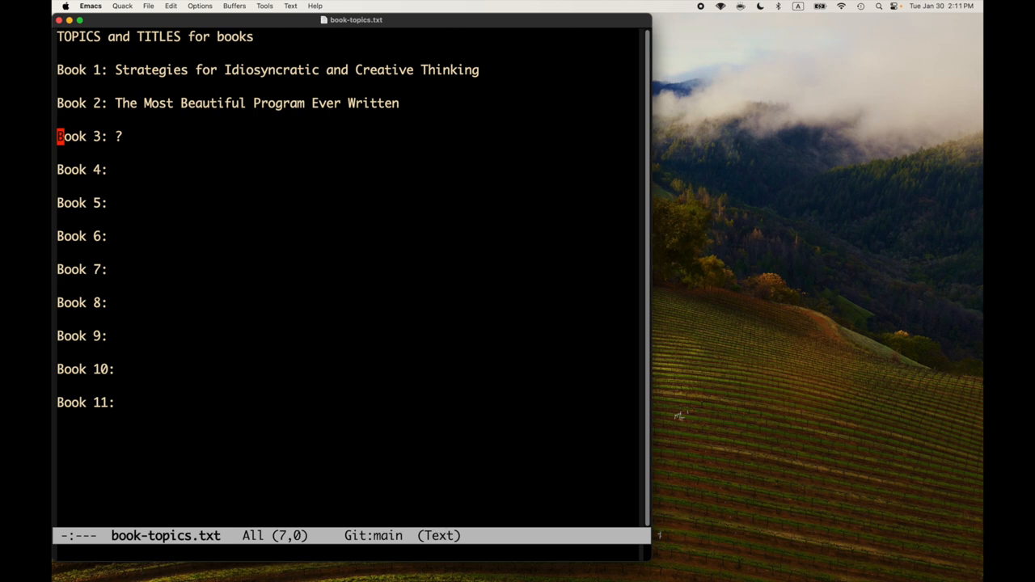
pyautogui.moveTo(372, 158)
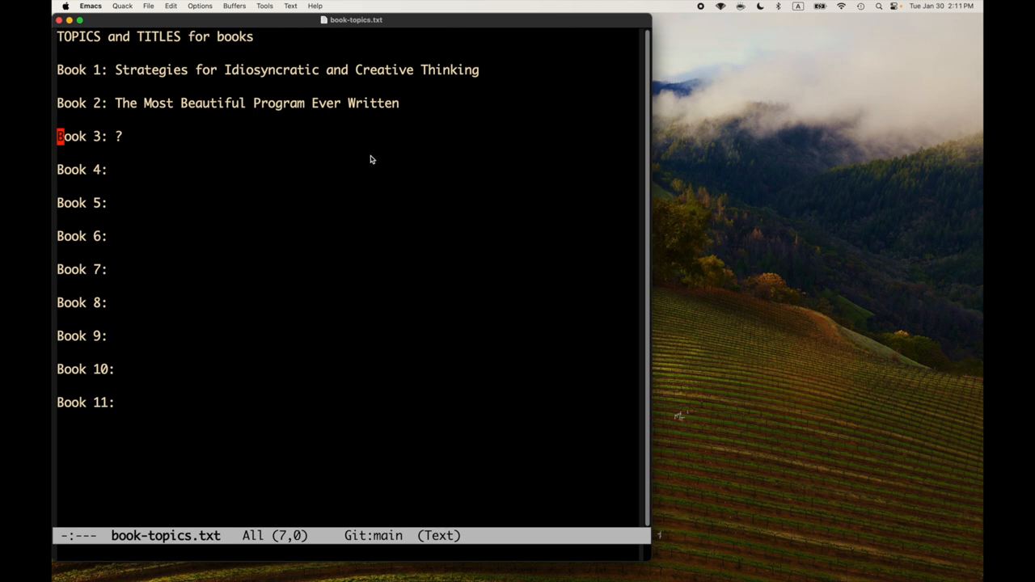